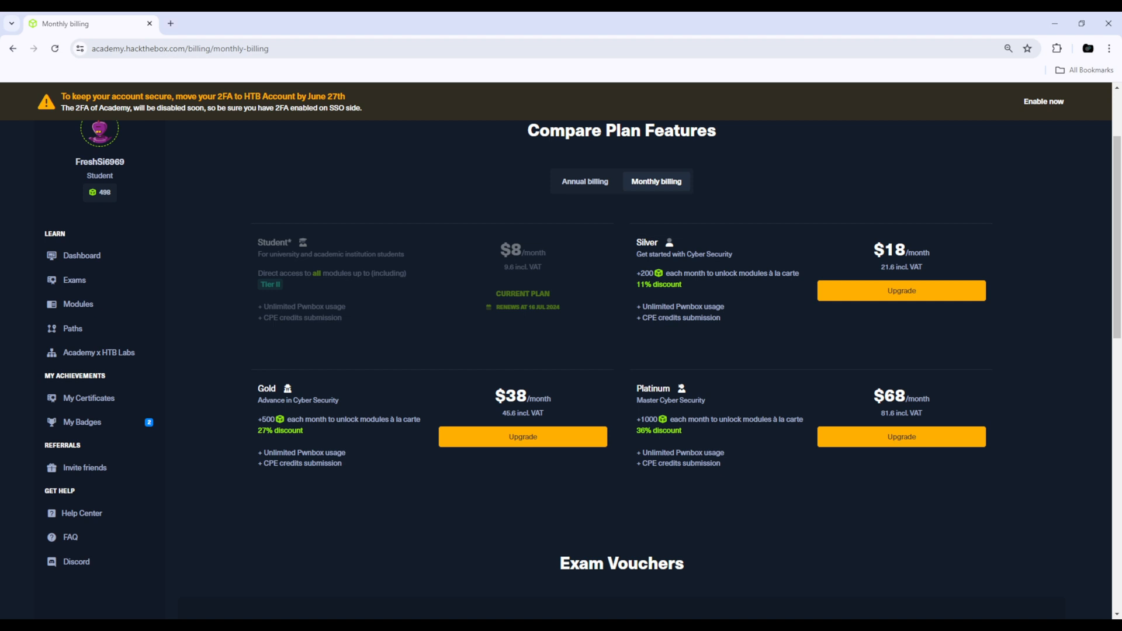
pyautogui.moveTo(350, 232)
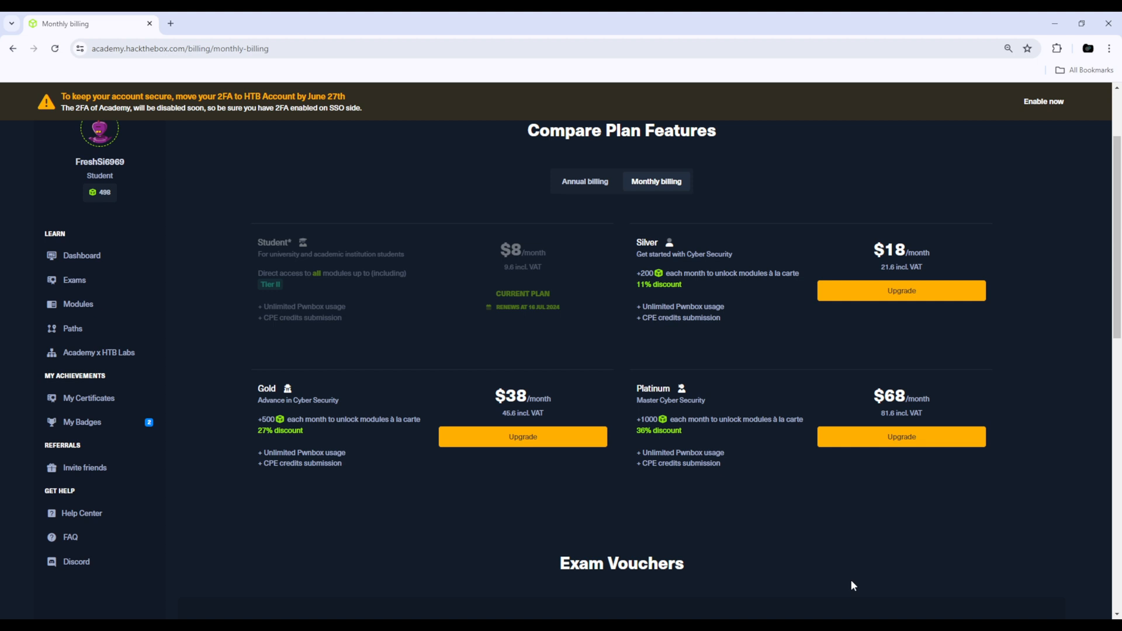
pyautogui.moveTo(565, 197)
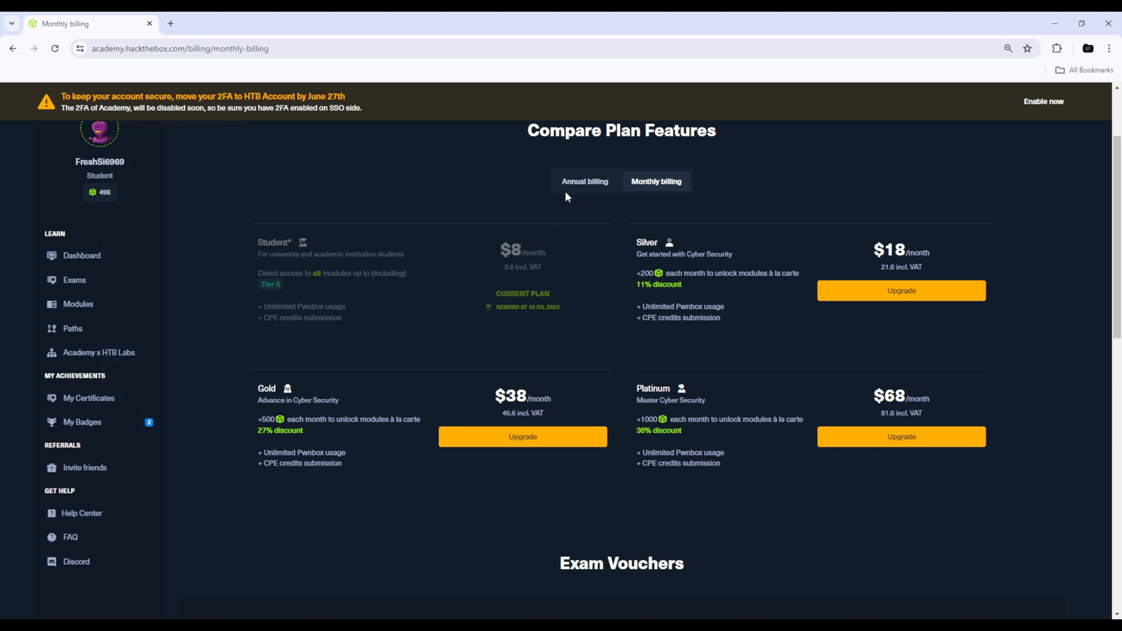
# Switch to annual billing and scroll through the Silver Annual ($490) and Gold Annual ($1260) benefits
pyautogui.click(584, 181)
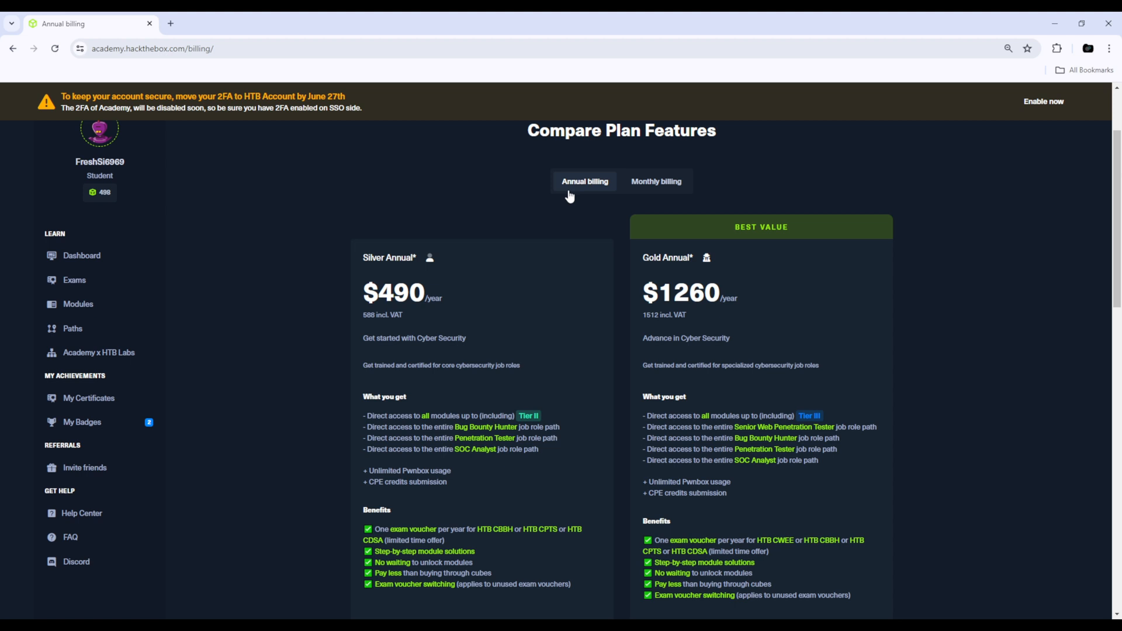
pyautogui.moveTo(614, 278)
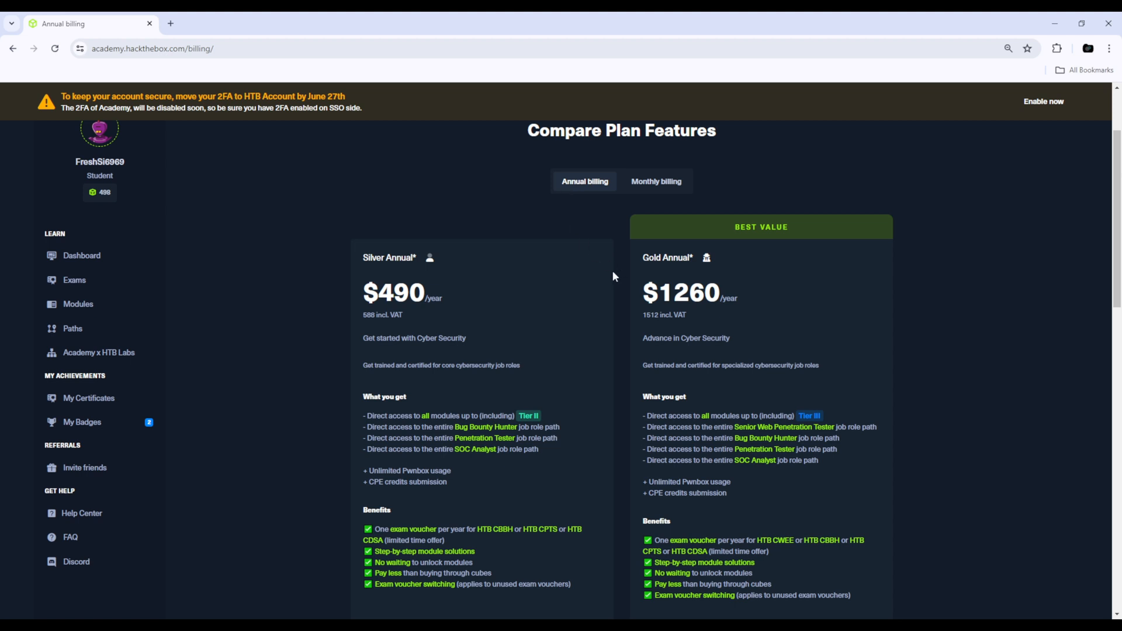
pyautogui.moveTo(509, 301)
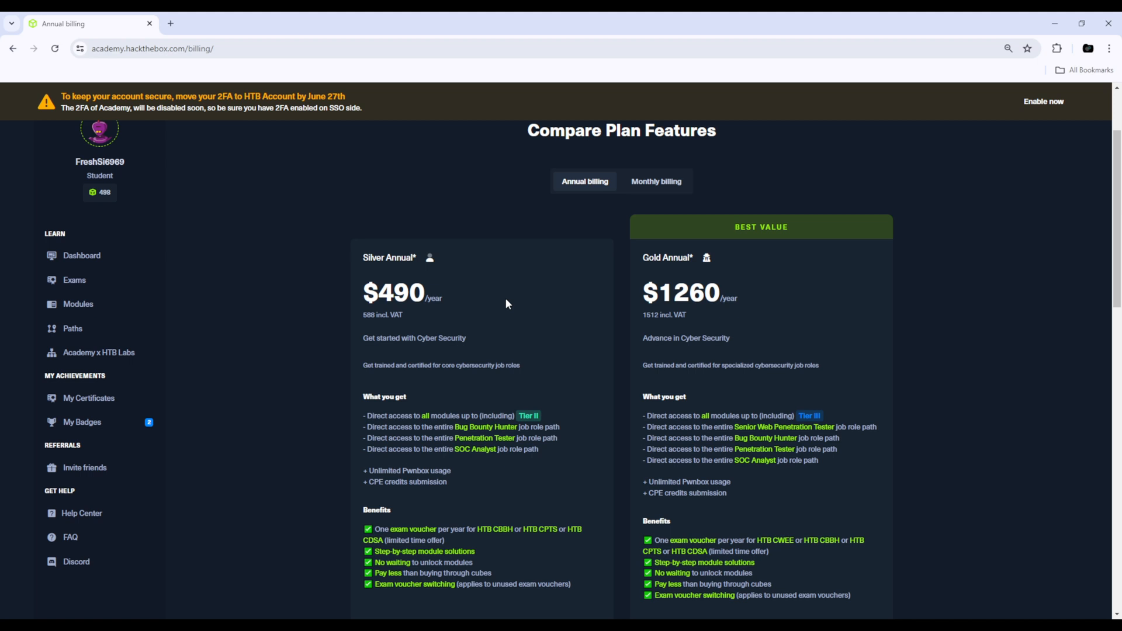
pyautogui.moveTo(483, 317)
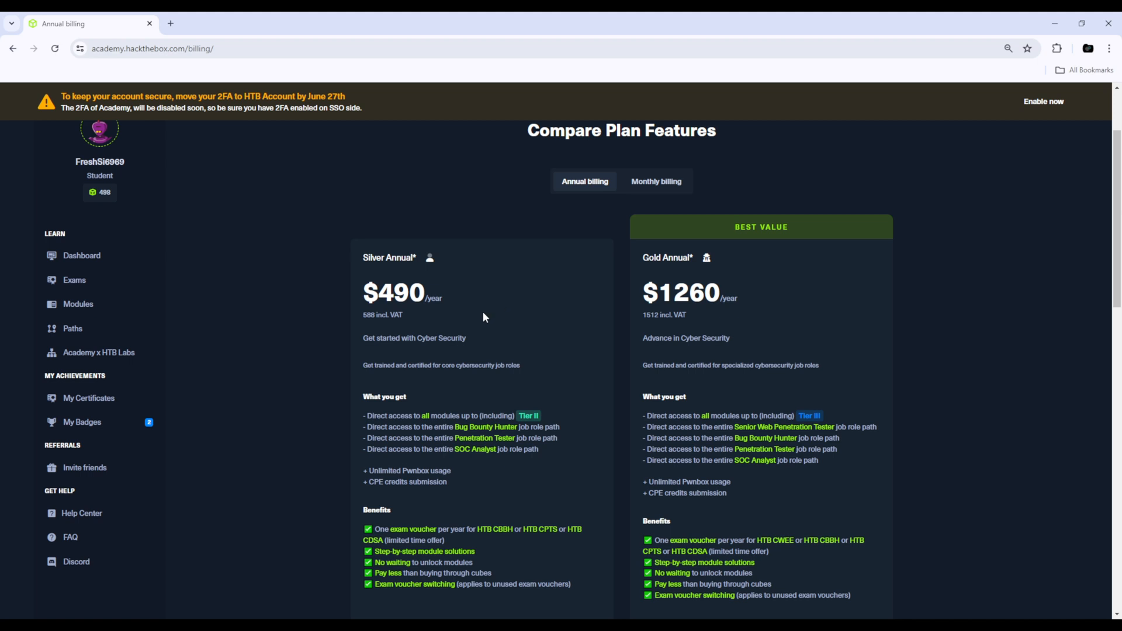
pyautogui.moveTo(407, 269)
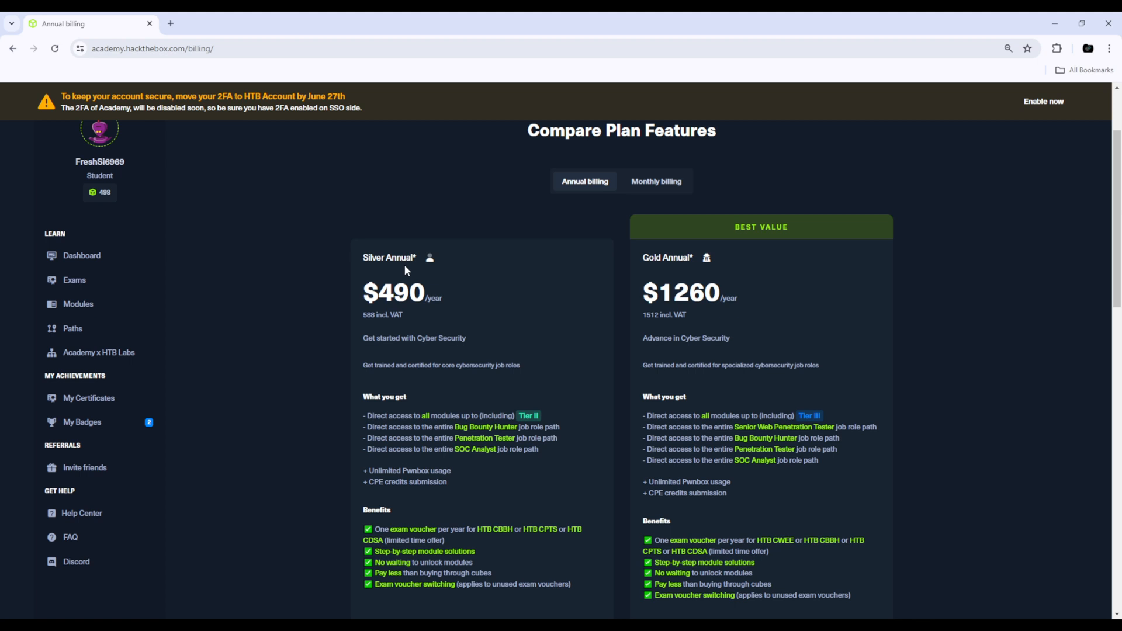
pyautogui.moveTo(424, 526)
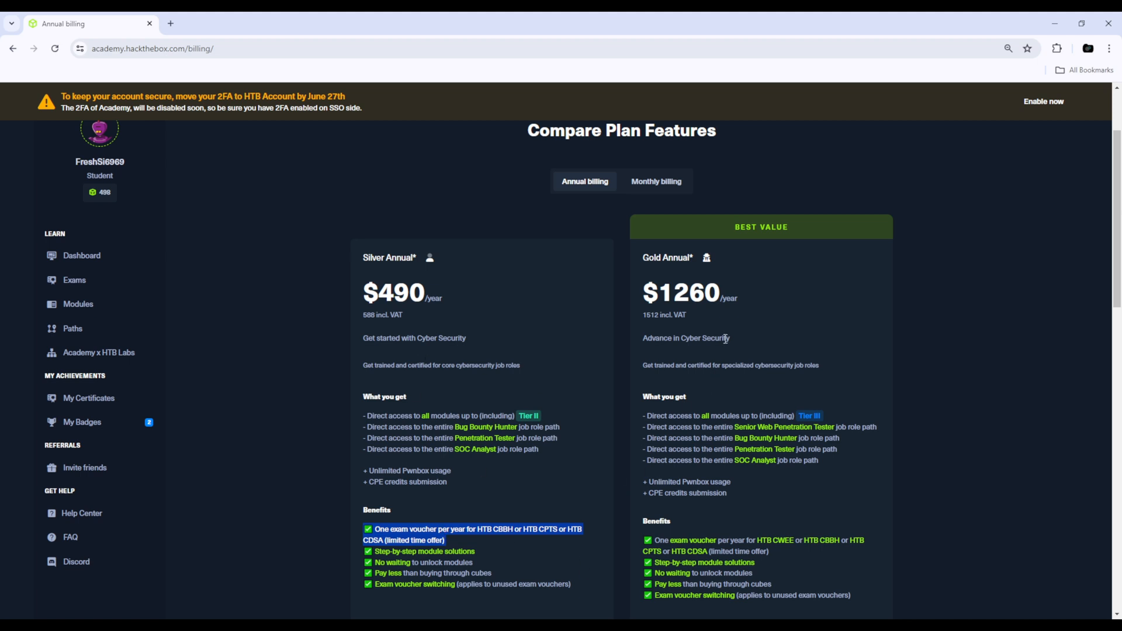
pyautogui.scroll(-3)
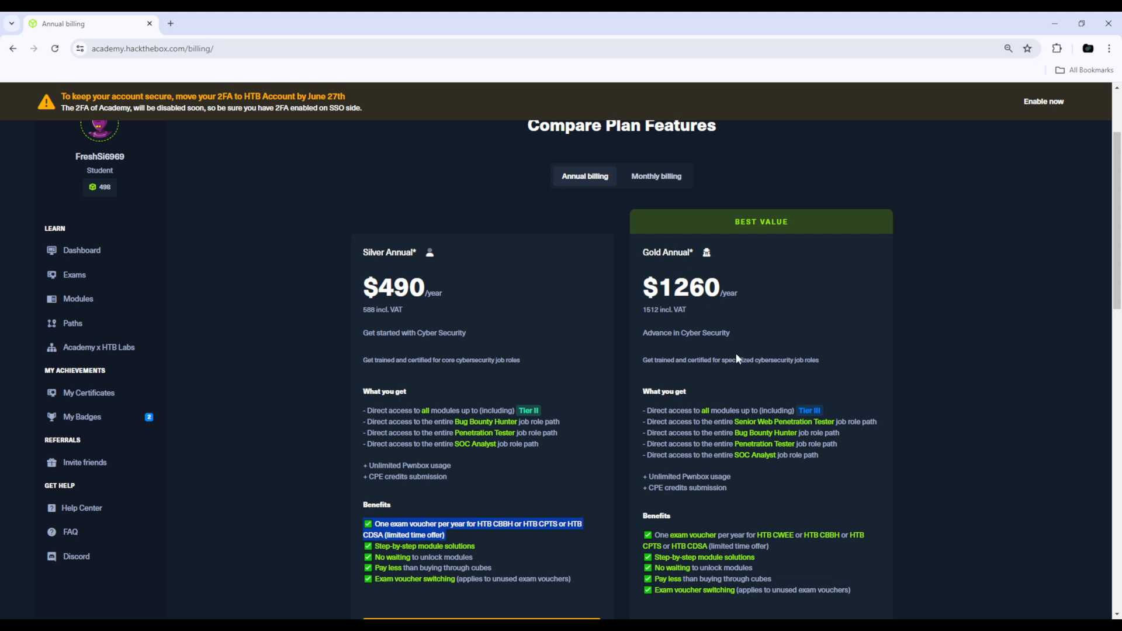
pyautogui.scroll(-3)
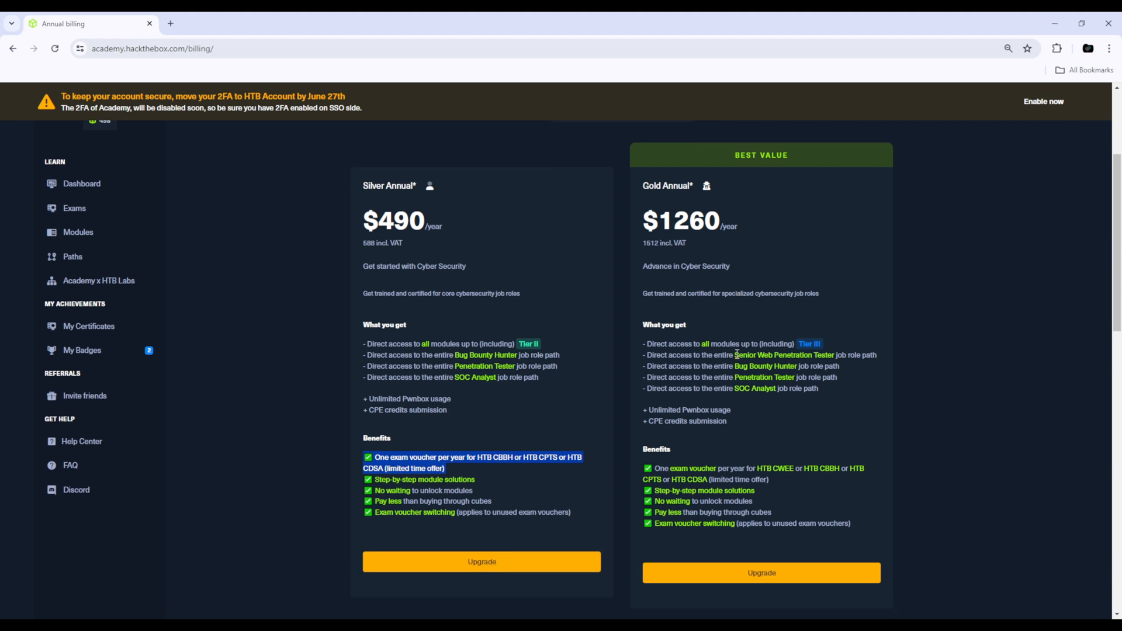
pyautogui.moveTo(764, 590)
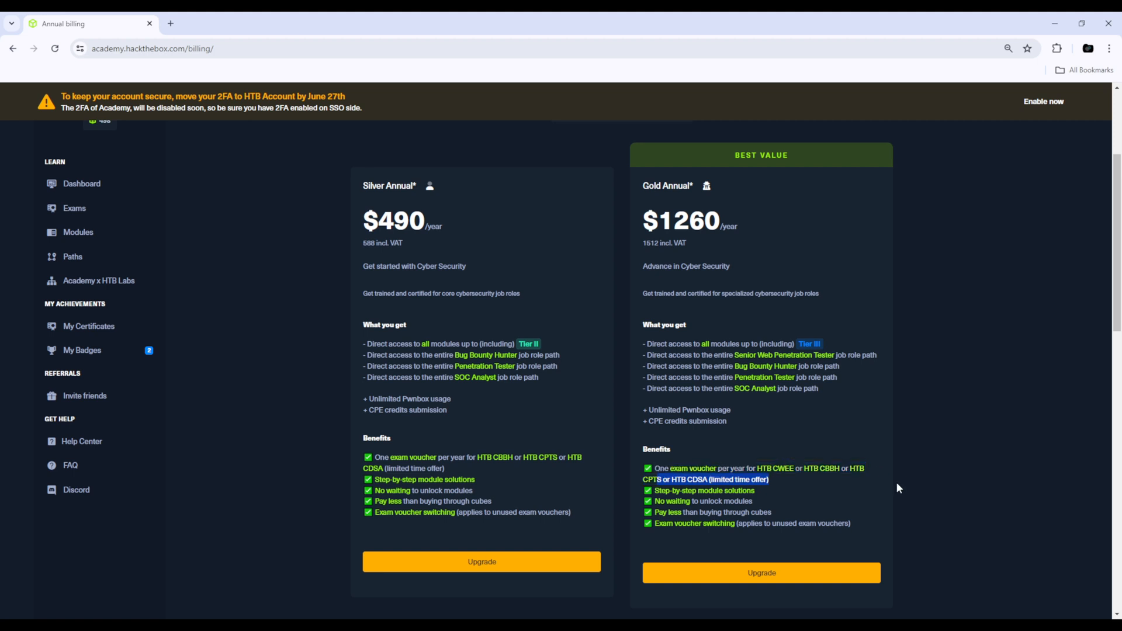
pyautogui.moveTo(827, 495)
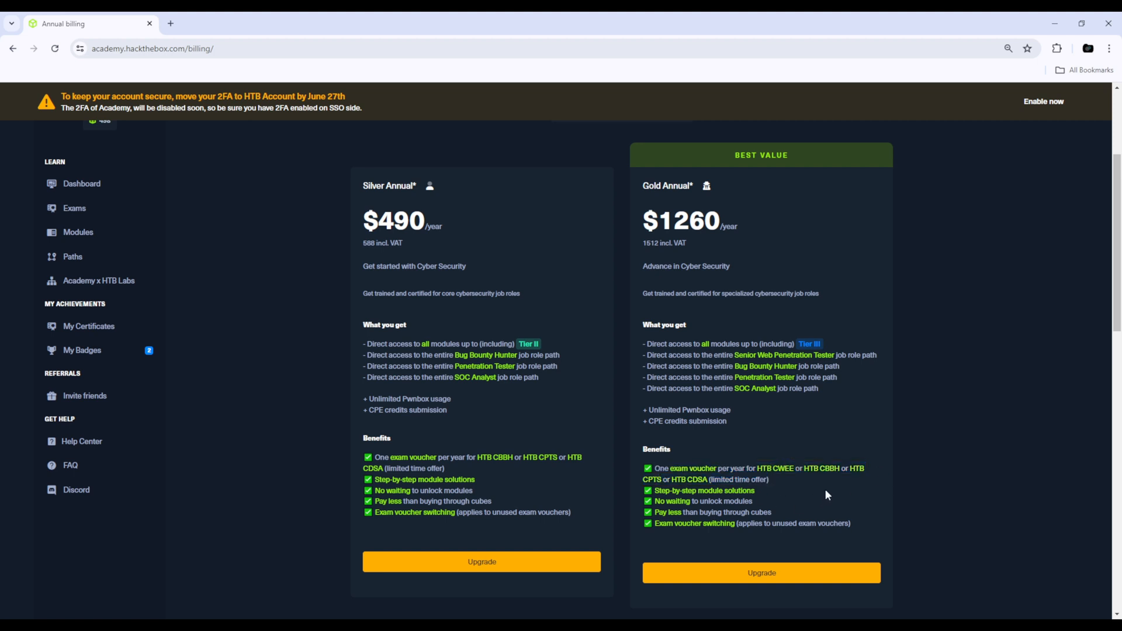
pyautogui.moveTo(821, 481)
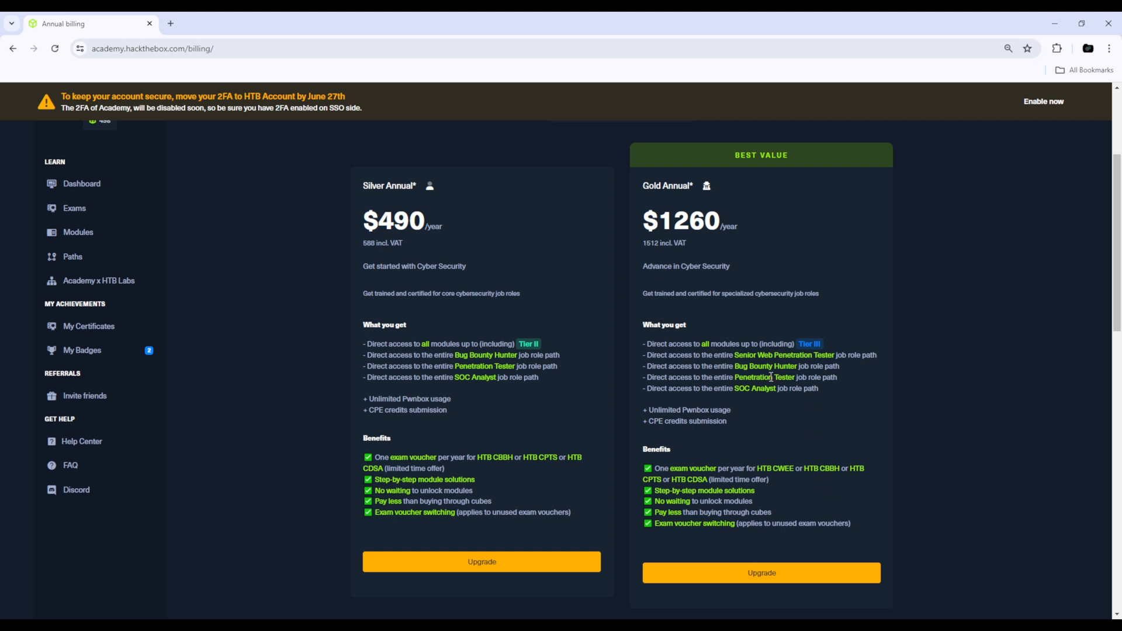
pyautogui.scroll(3)
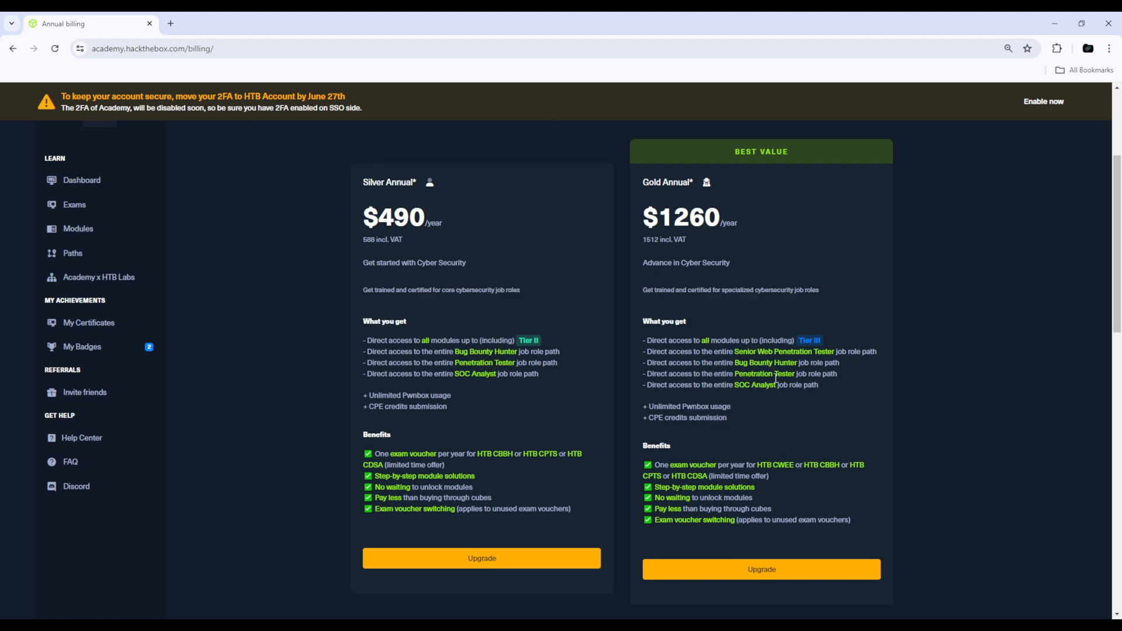
# Scroll down to Exam Vouchers: three certifications at $210 and Web Exploitation Expert at $350
pyautogui.scroll(-3)
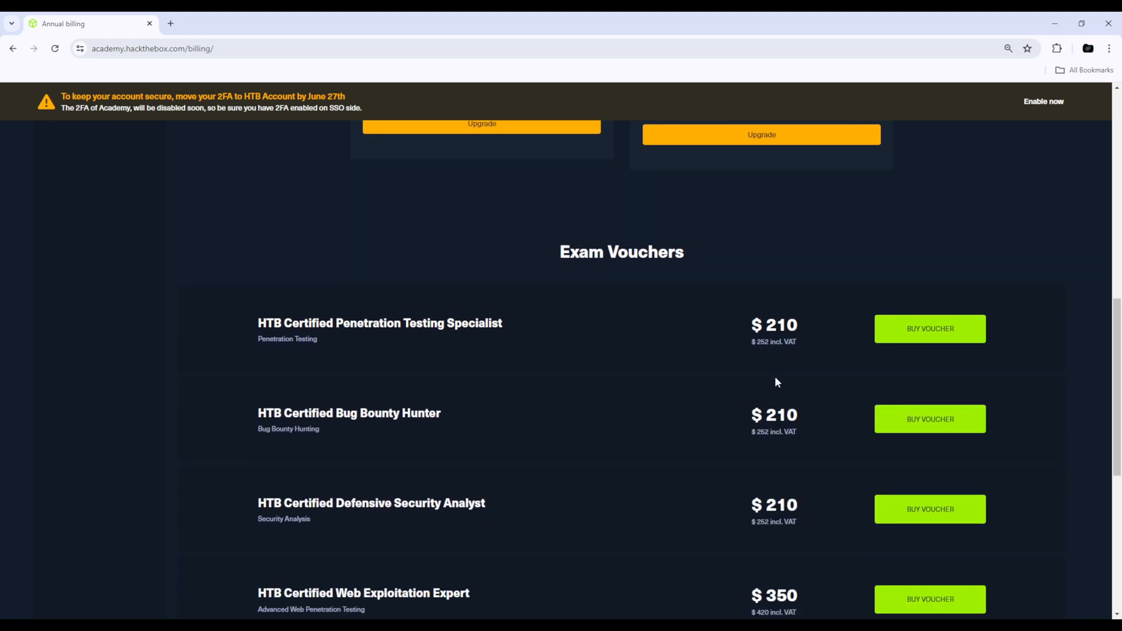
pyautogui.scroll(-3)
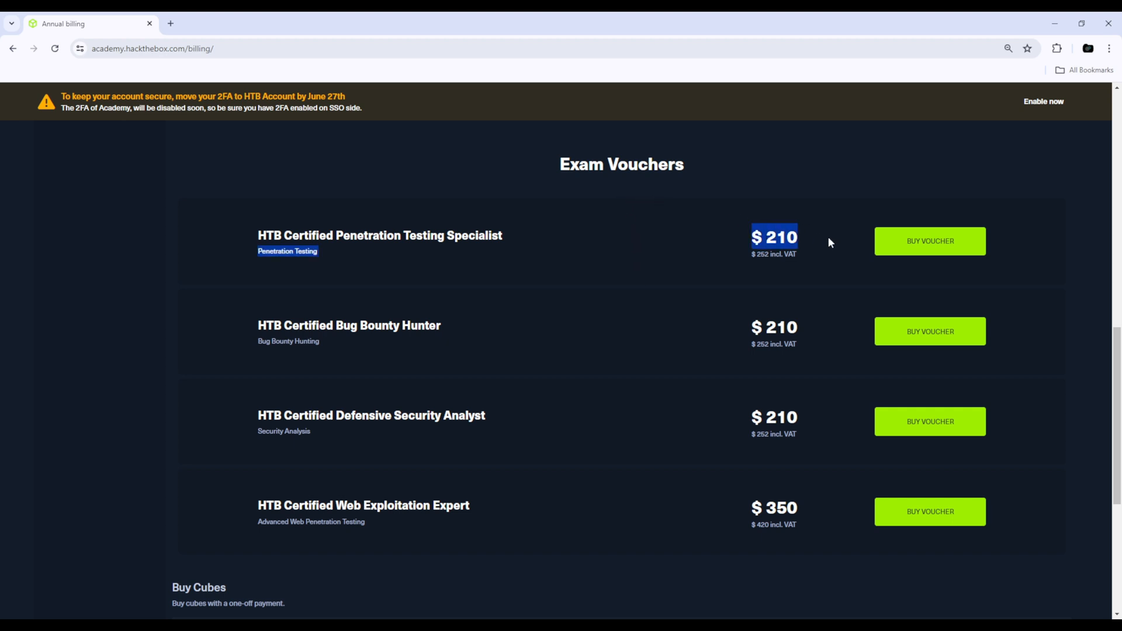
pyautogui.moveTo(719, 244)
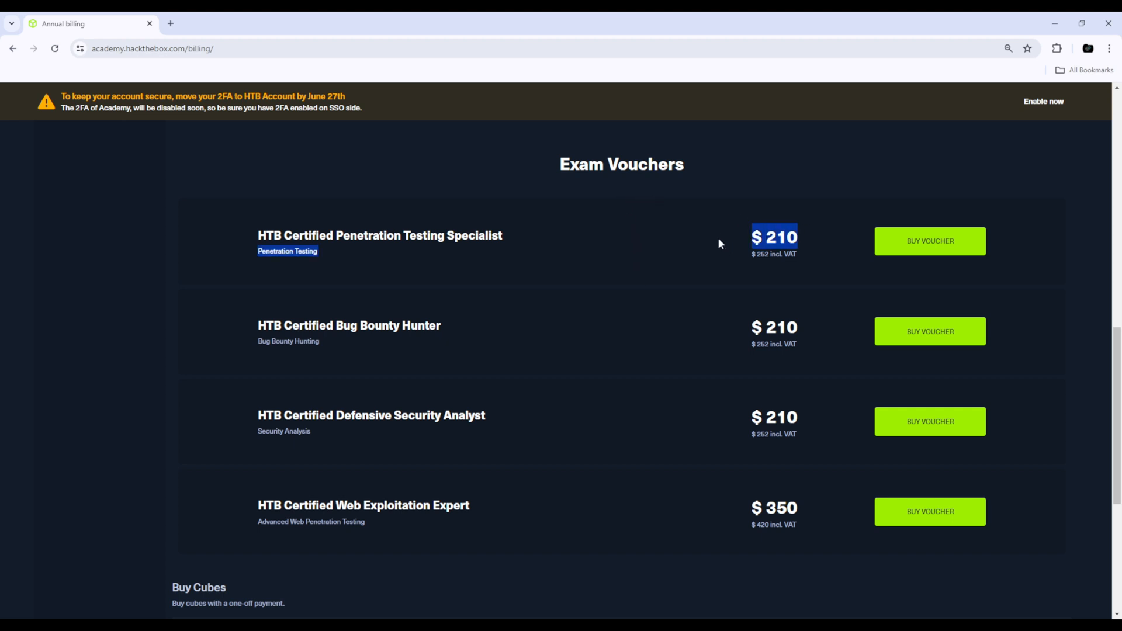
pyautogui.moveTo(730, 240)
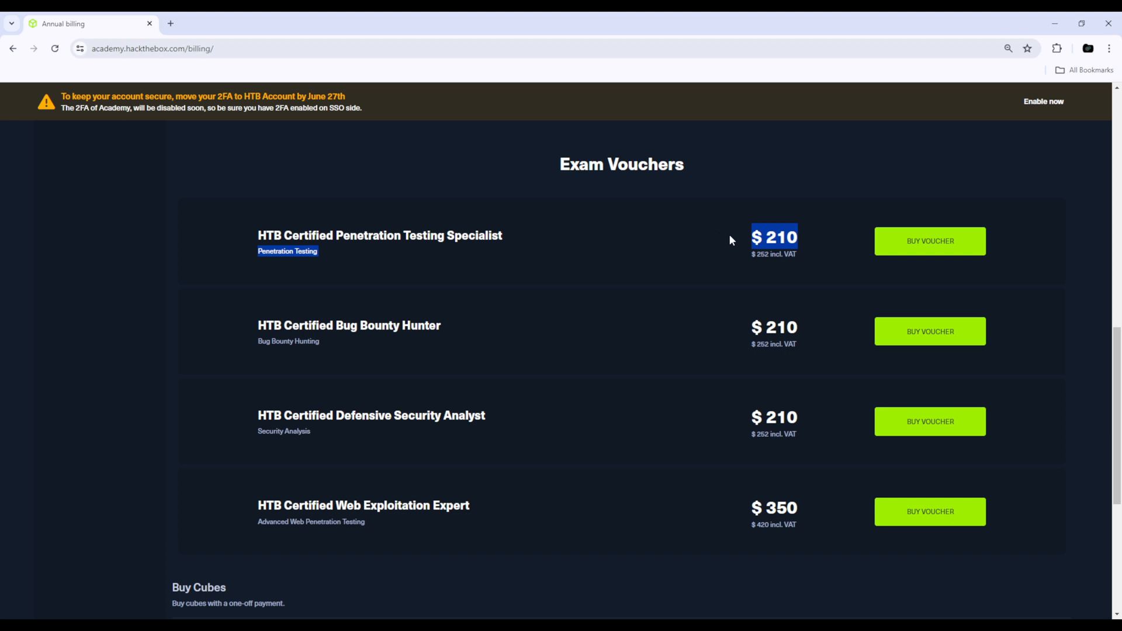
pyautogui.moveTo(546, 216)
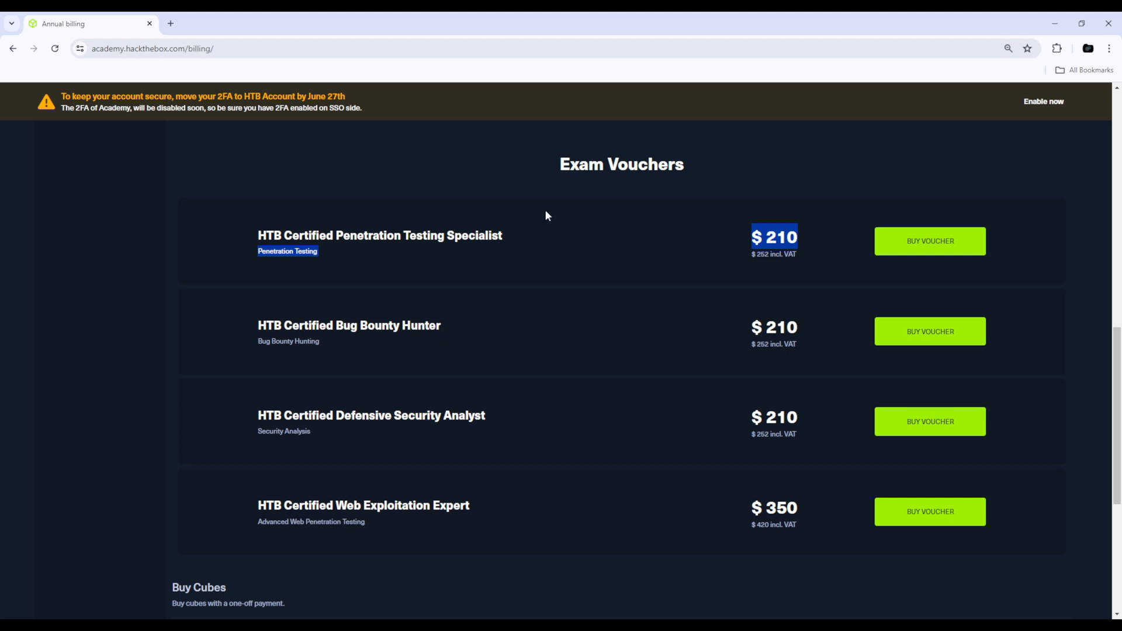
pyautogui.moveTo(681, 262)
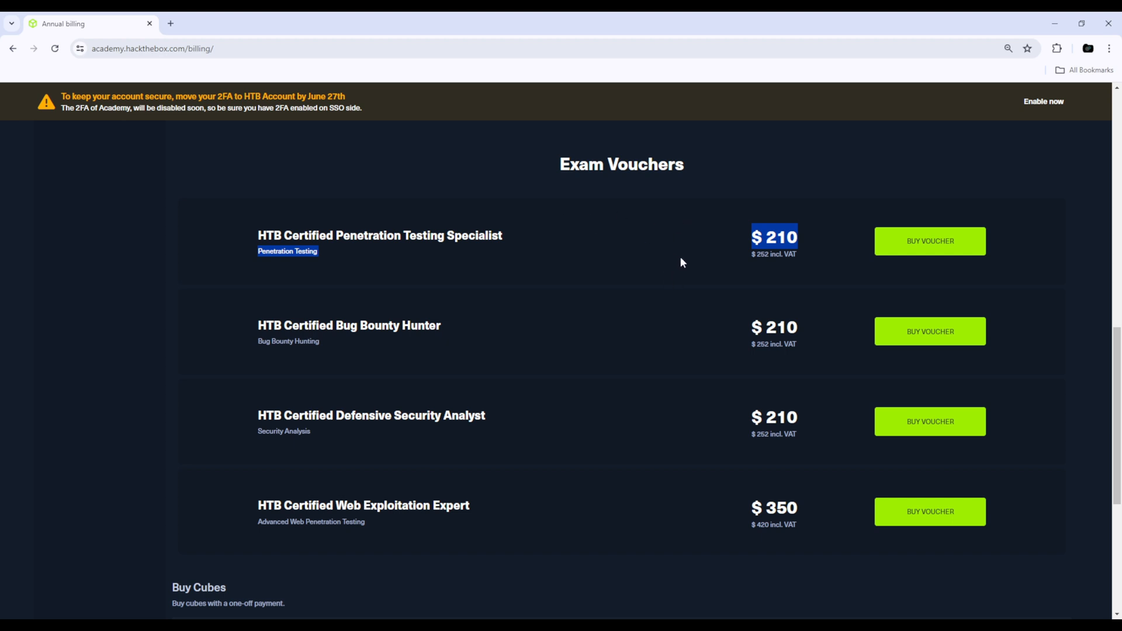
pyautogui.moveTo(490, 186)
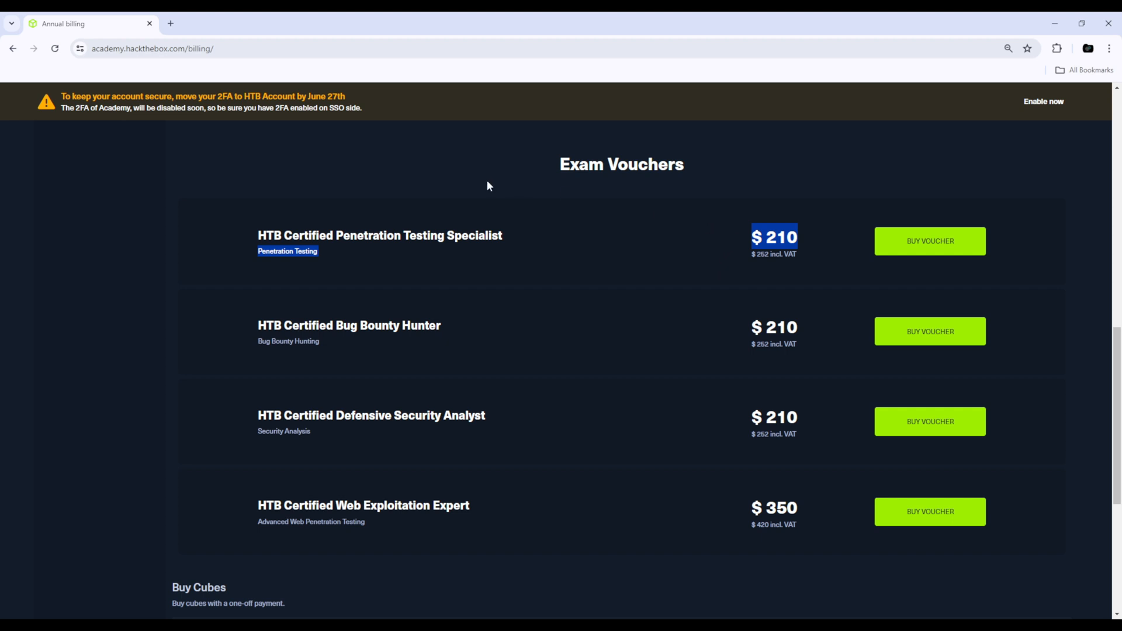
pyautogui.moveTo(750, 447)
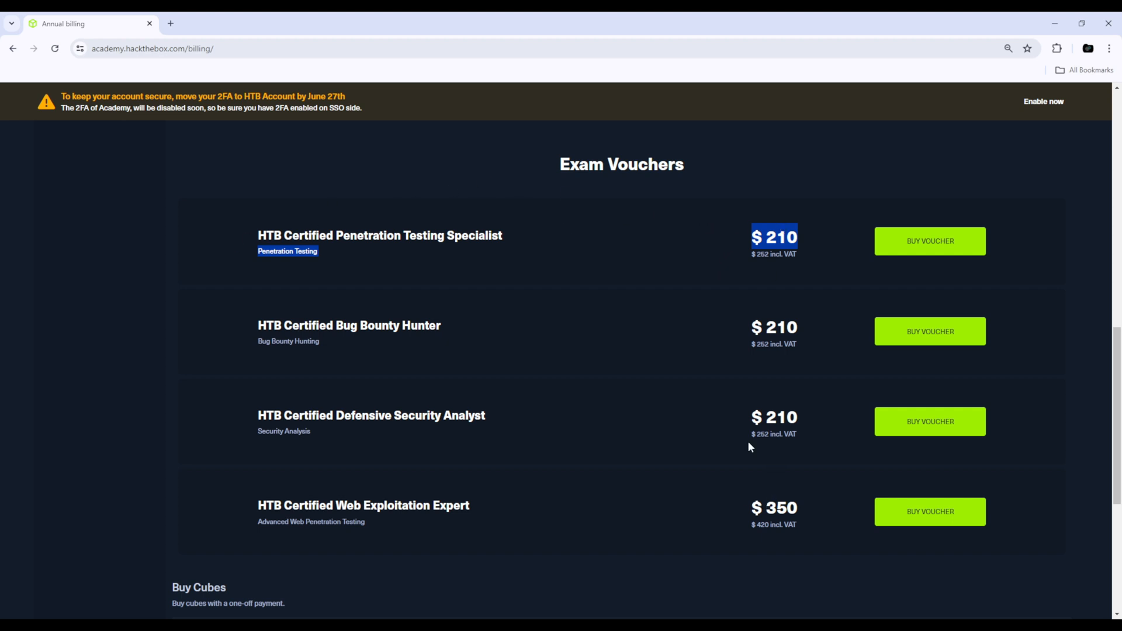
pyautogui.moveTo(569, 267)
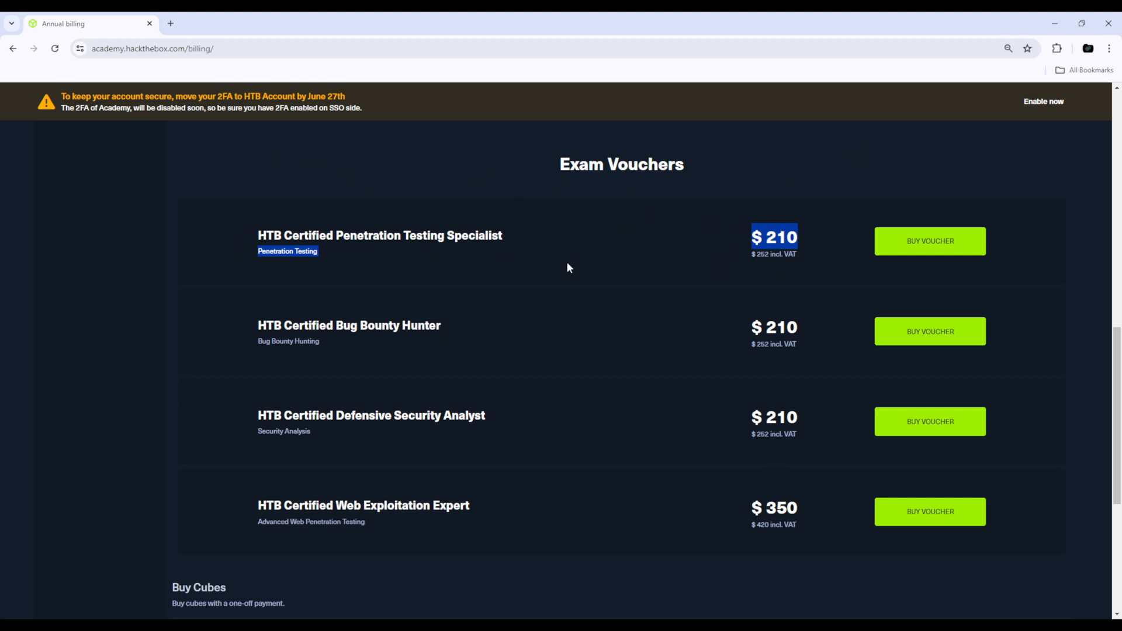
pyautogui.moveTo(631, 356)
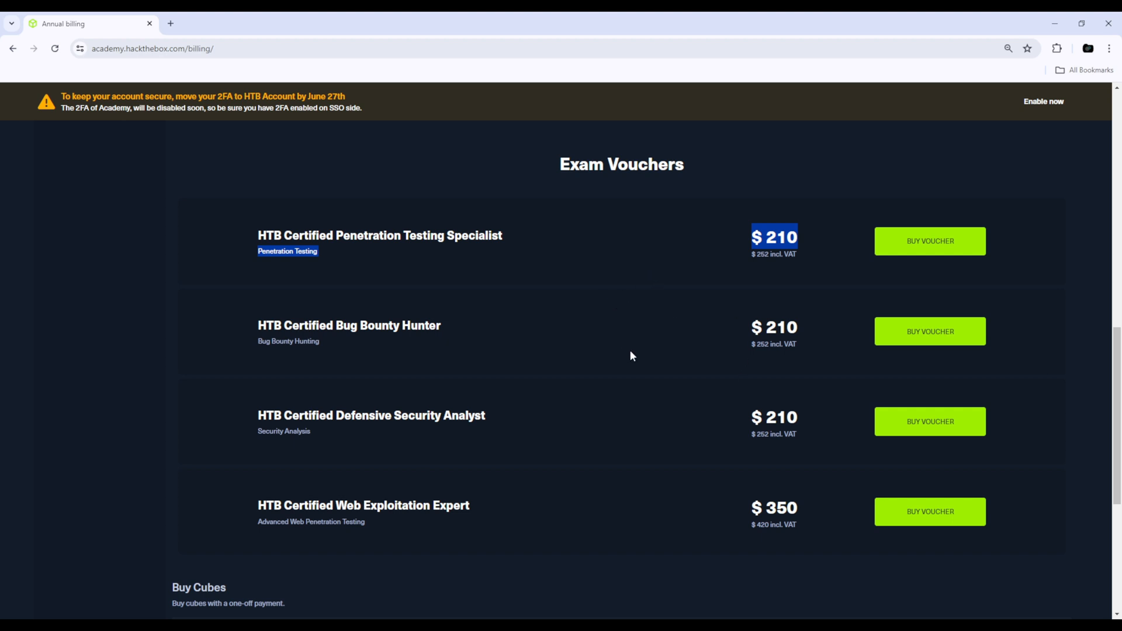
# Scroll down through Buy Cubes and Exam Vouchers, then back up the billing page
pyautogui.scroll(-3)
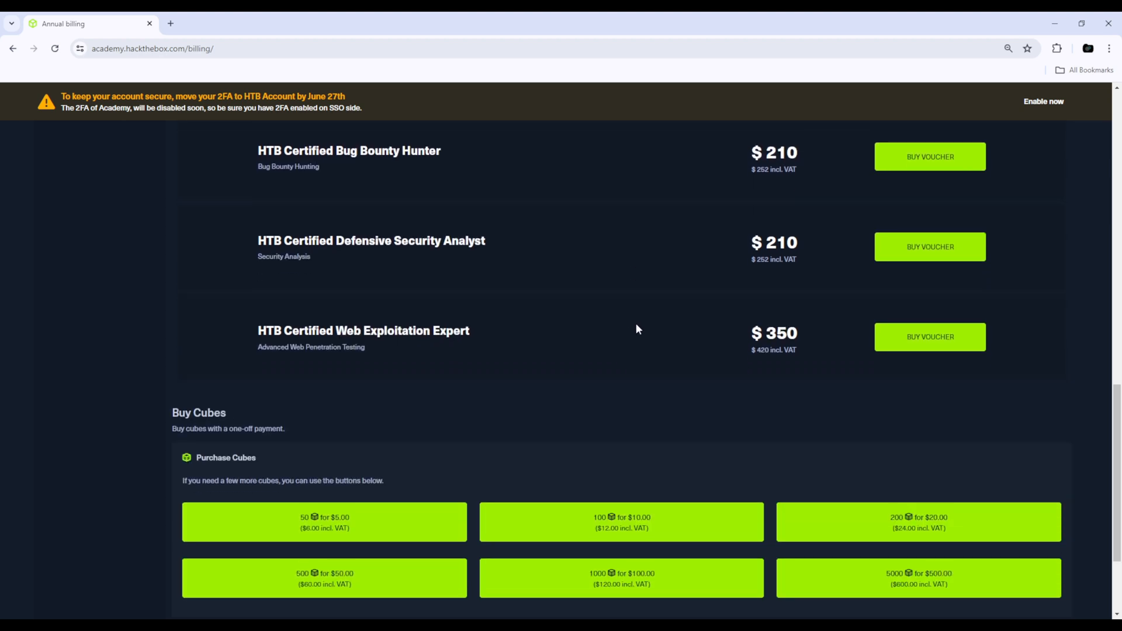
pyautogui.scroll(-3)
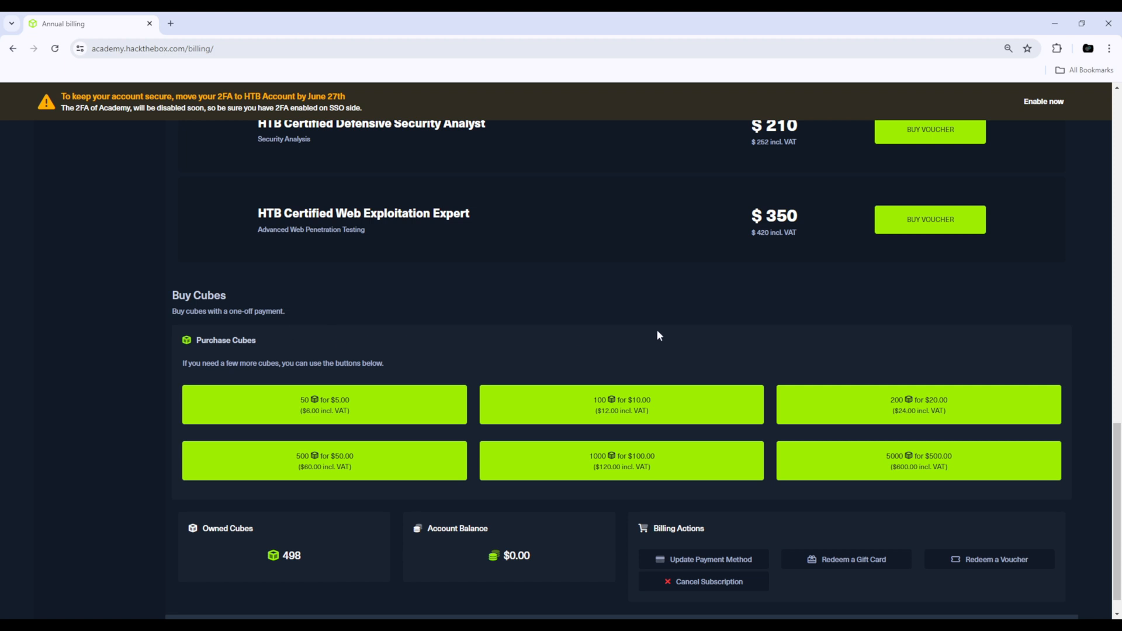
pyautogui.moveTo(638, 307)
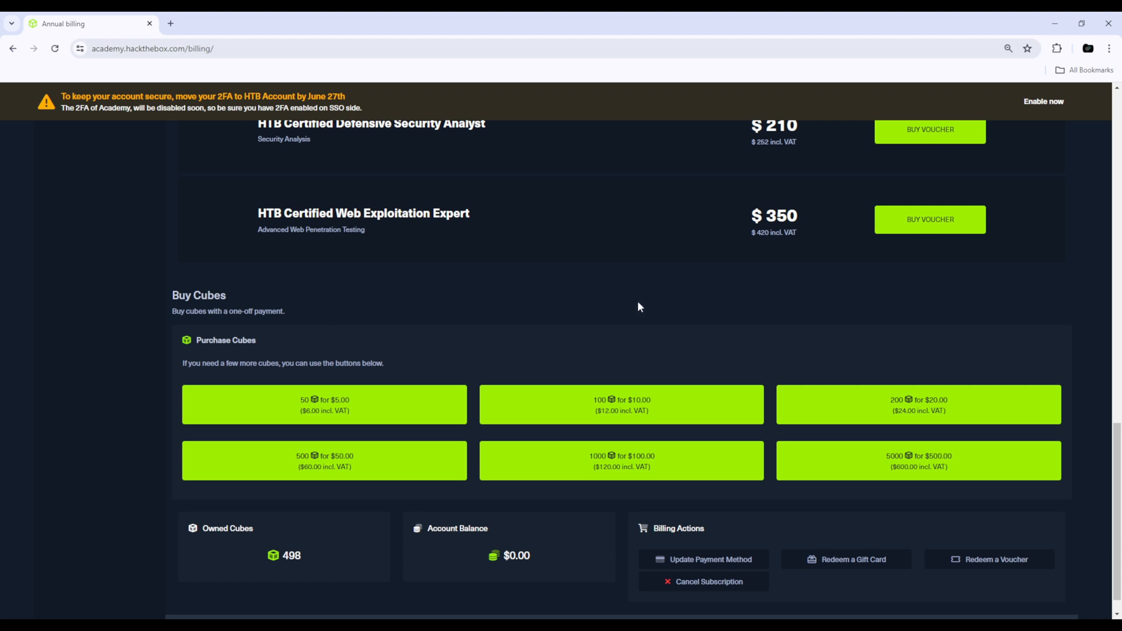
pyautogui.moveTo(661, 406)
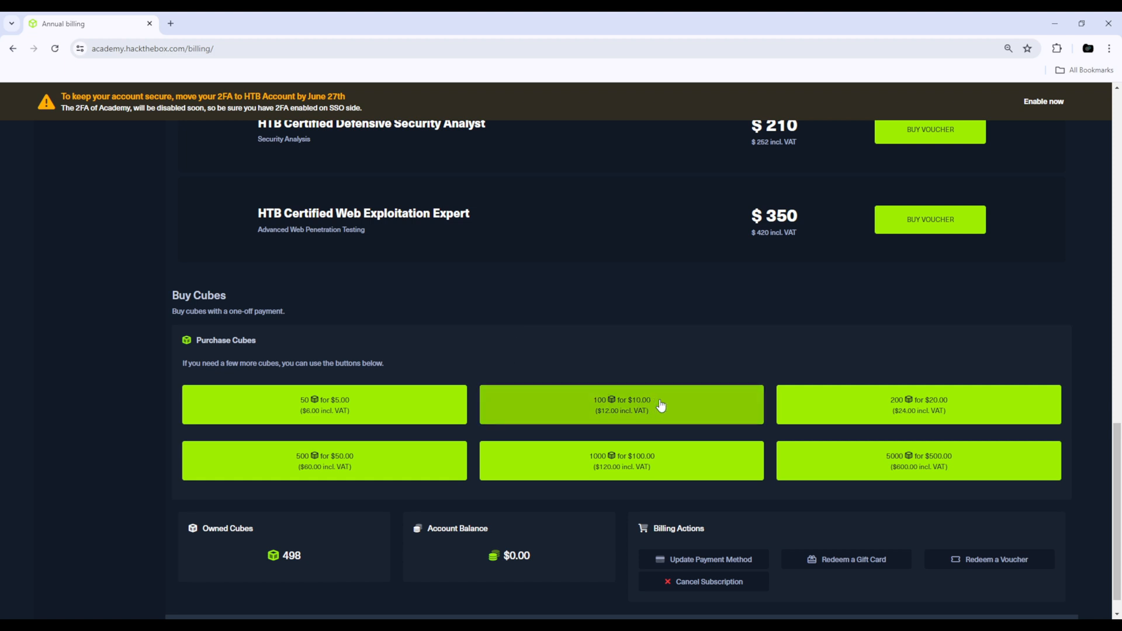
pyautogui.moveTo(662, 377)
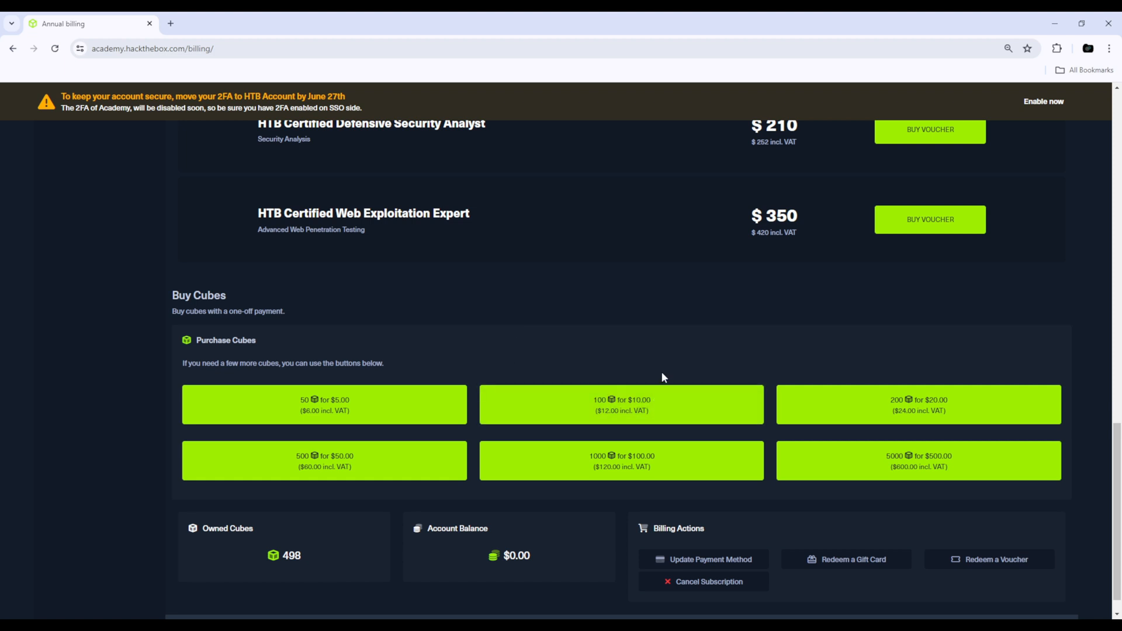
pyautogui.moveTo(942, 417)
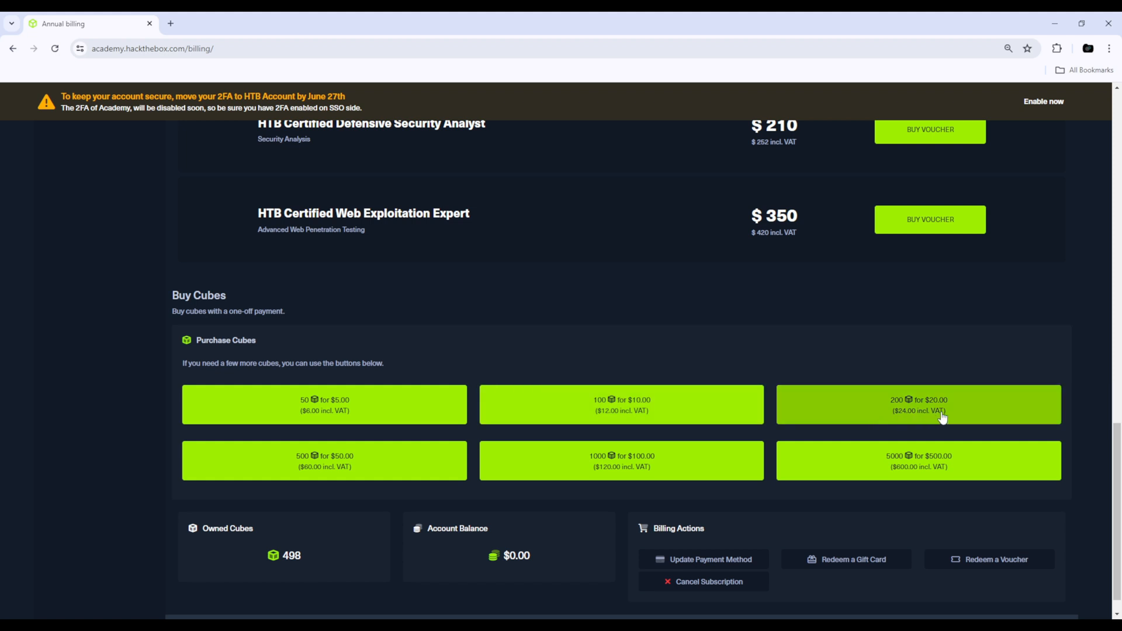
pyautogui.moveTo(552, 201)
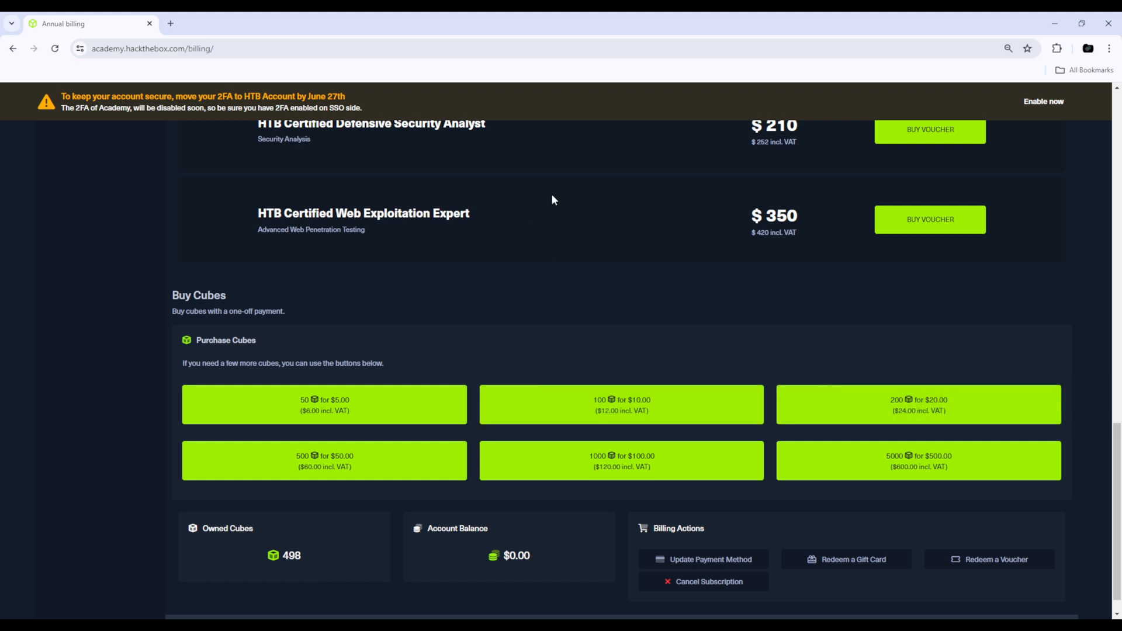
pyautogui.moveTo(784, 342)
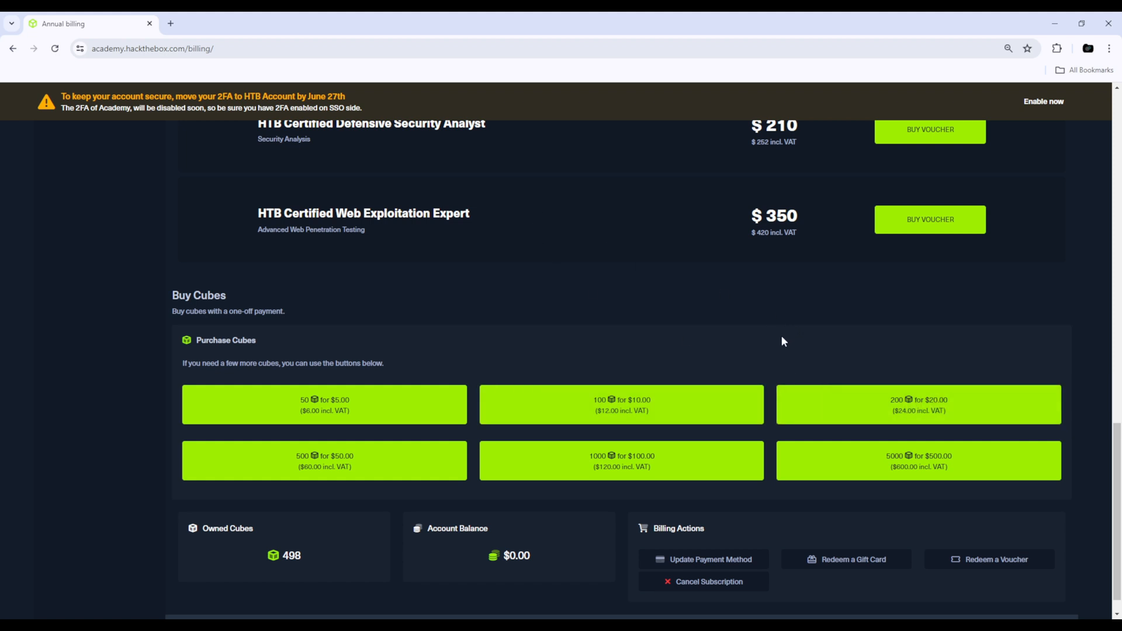
pyautogui.scroll(3)
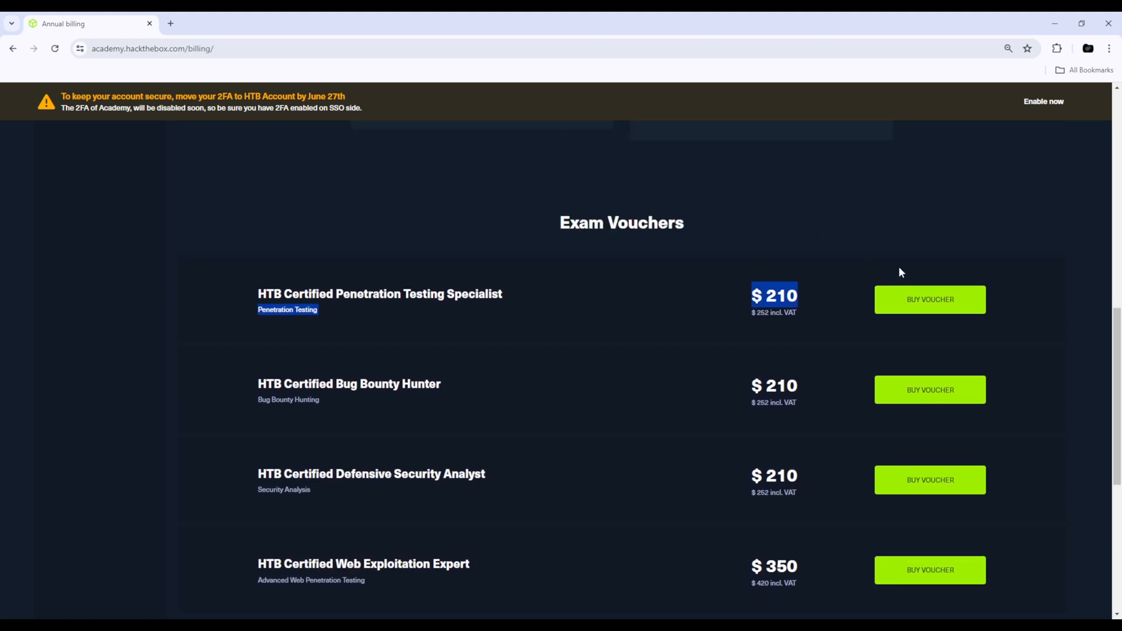
pyautogui.scroll(3)
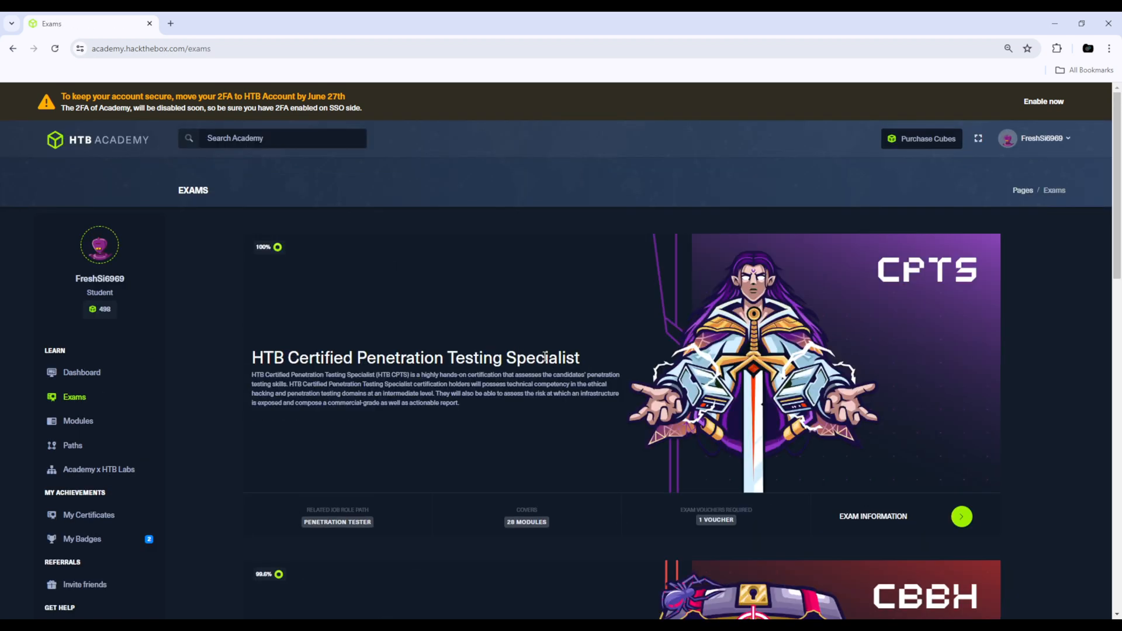
# Open the CPTS Exam Information page showing 100% path progress and under-review status
pyautogui.click(961, 516)
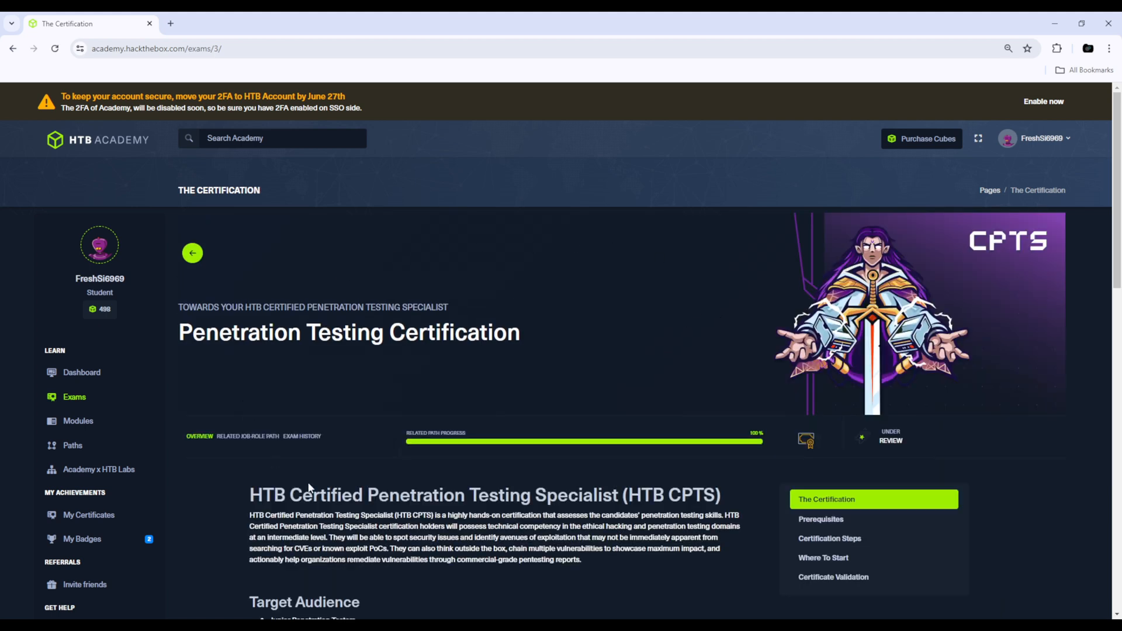
pyautogui.moveTo(924, 439)
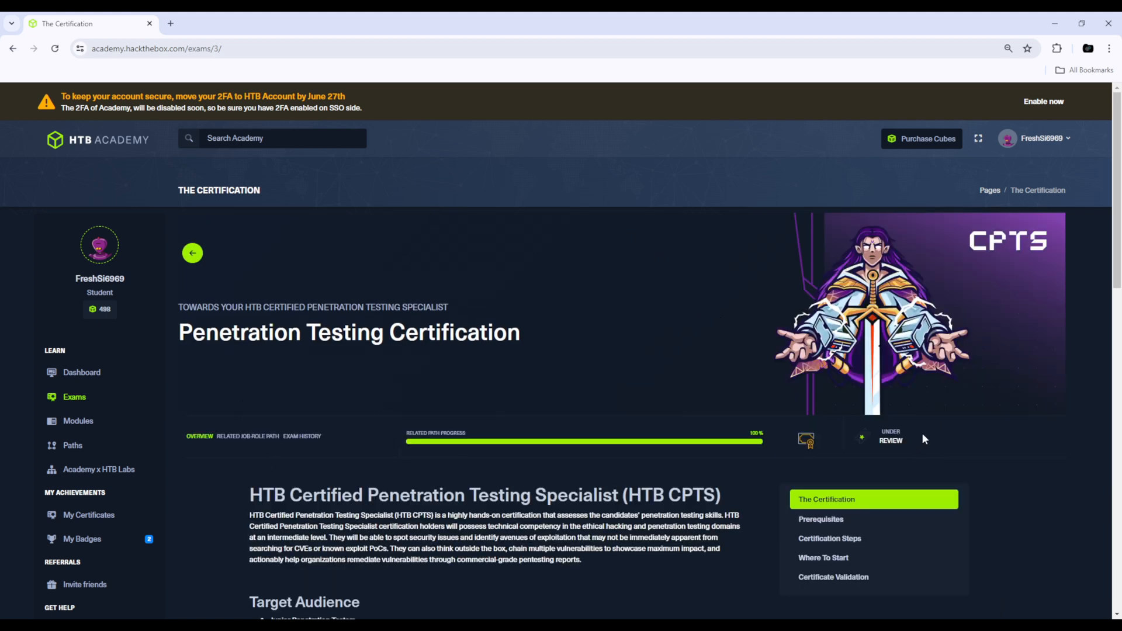
pyautogui.moveTo(954, 428)
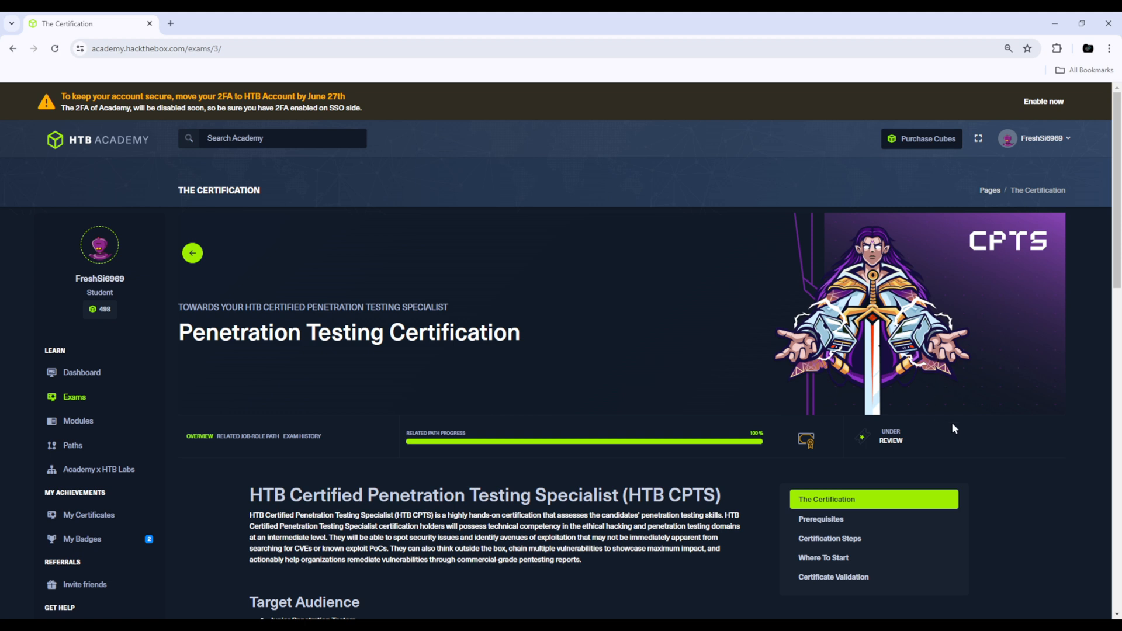
pyautogui.moveTo(907, 460)
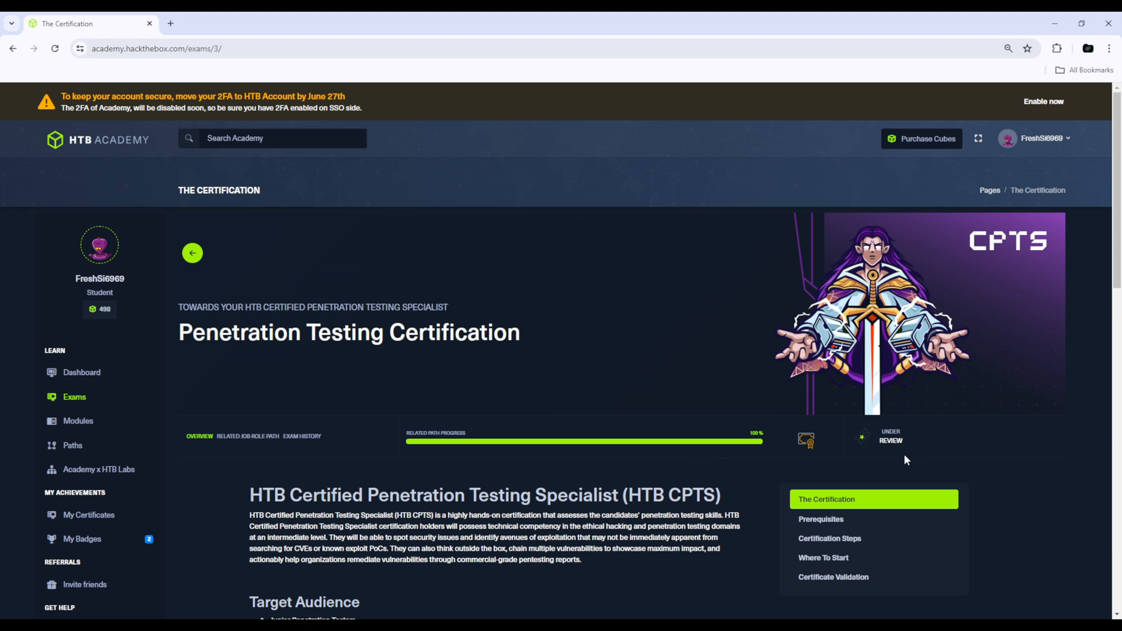
pyautogui.moveTo(901, 426)
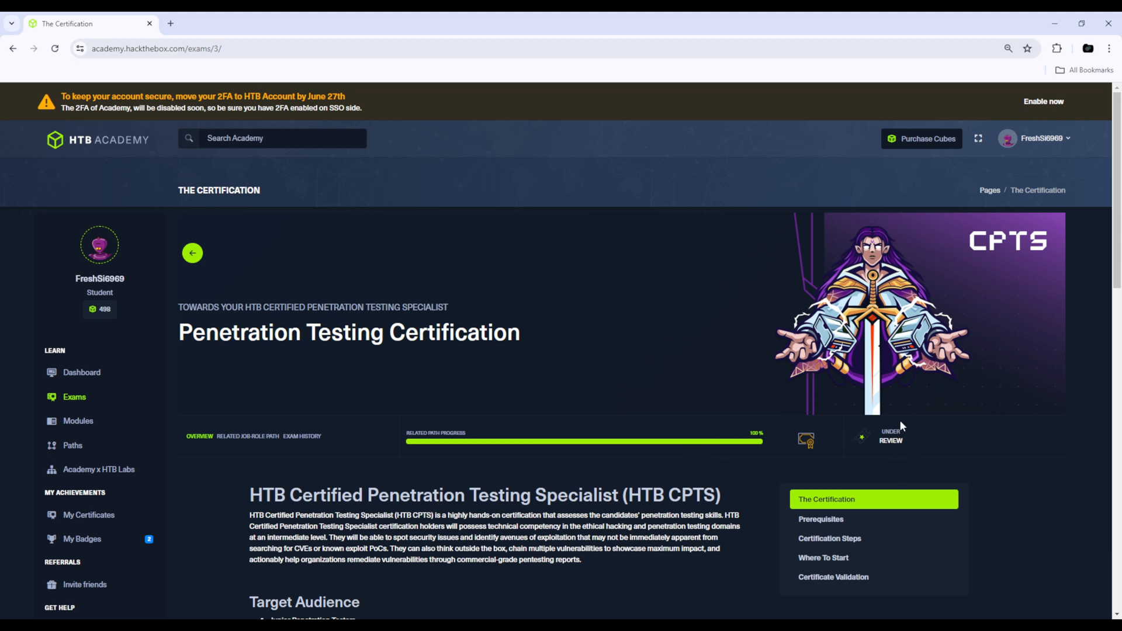
pyautogui.moveTo(927, 460)
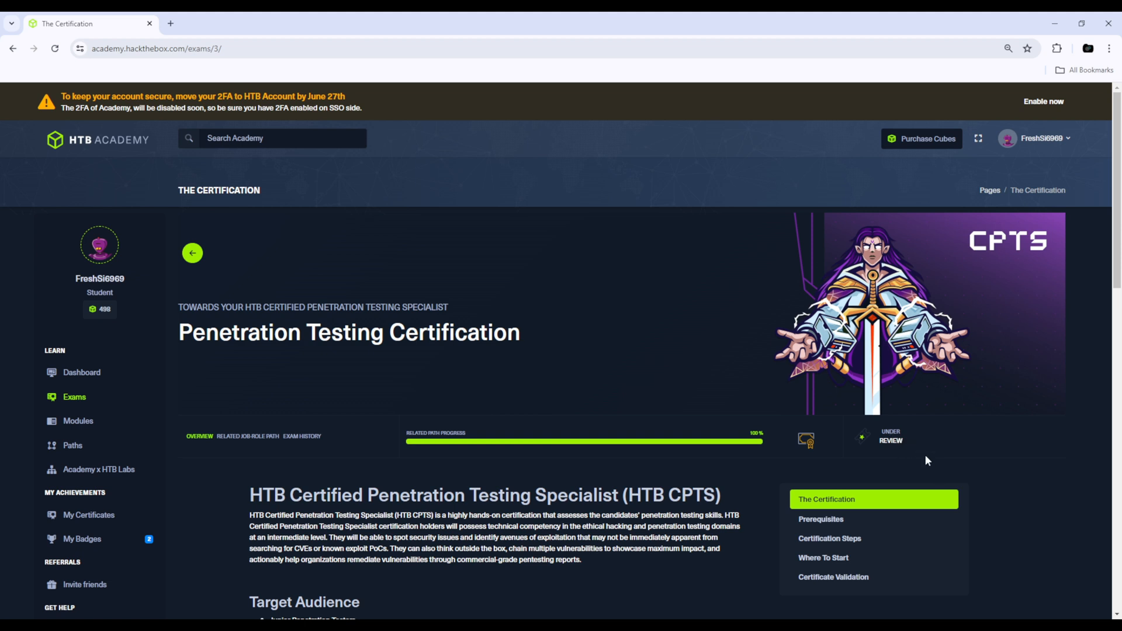
pyautogui.moveTo(916, 418)
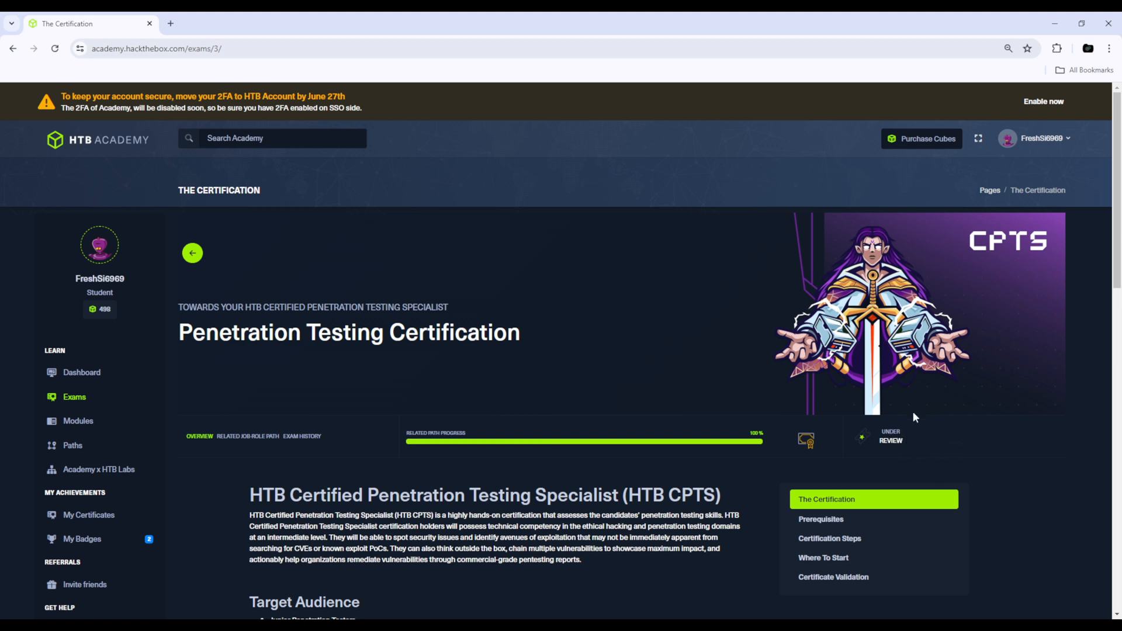
pyautogui.moveTo(931, 462)
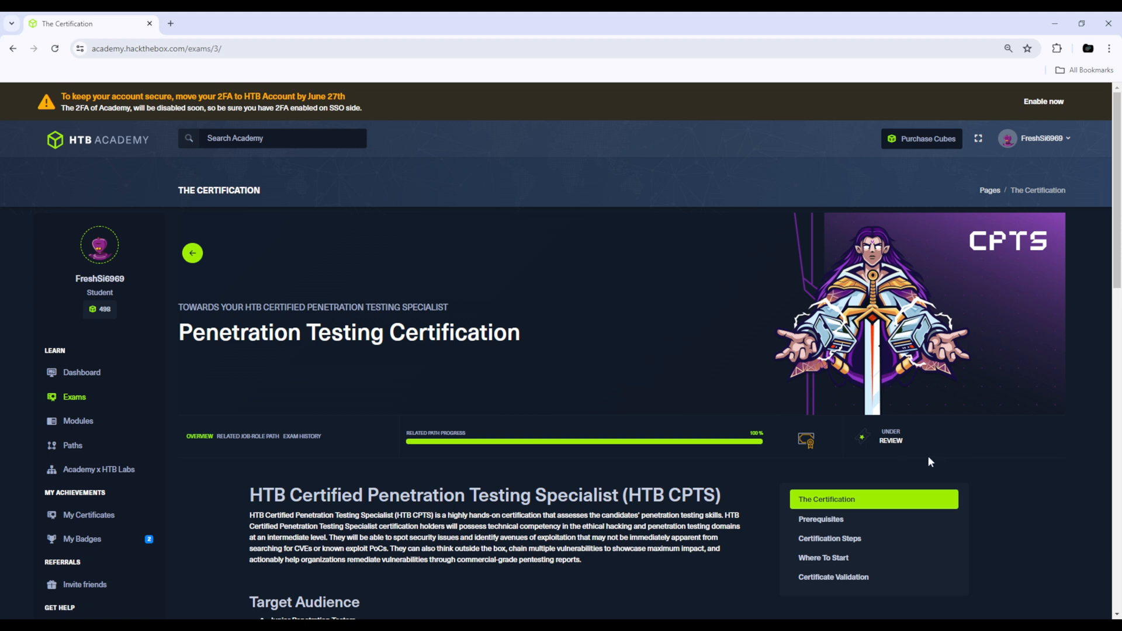
pyautogui.moveTo(953, 395)
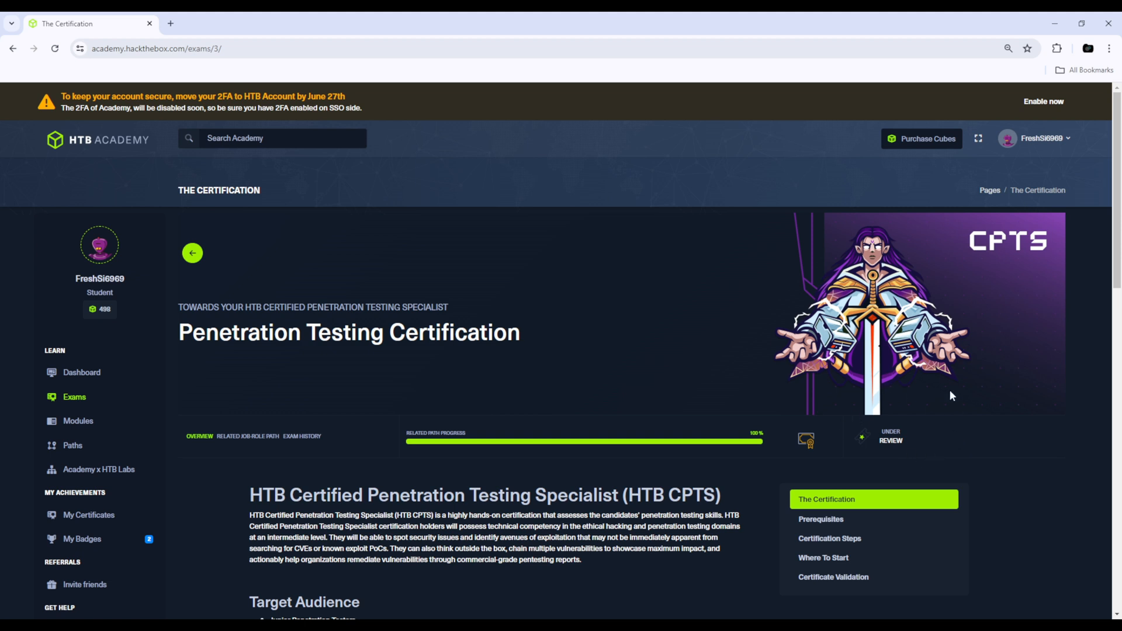
pyautogui.moveTo(702, 387)
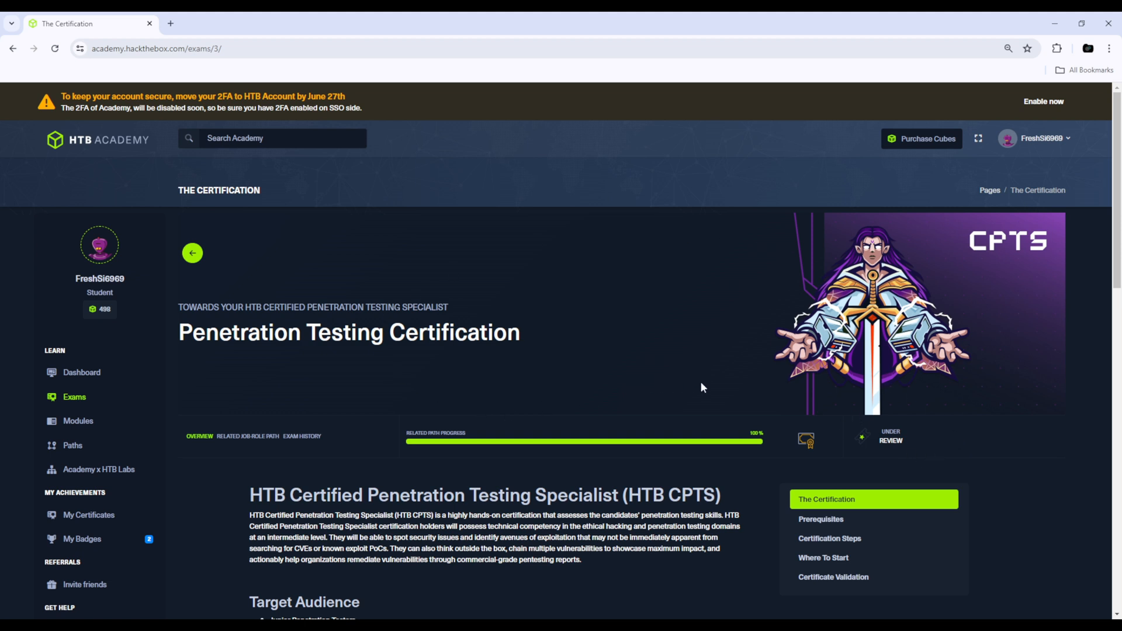